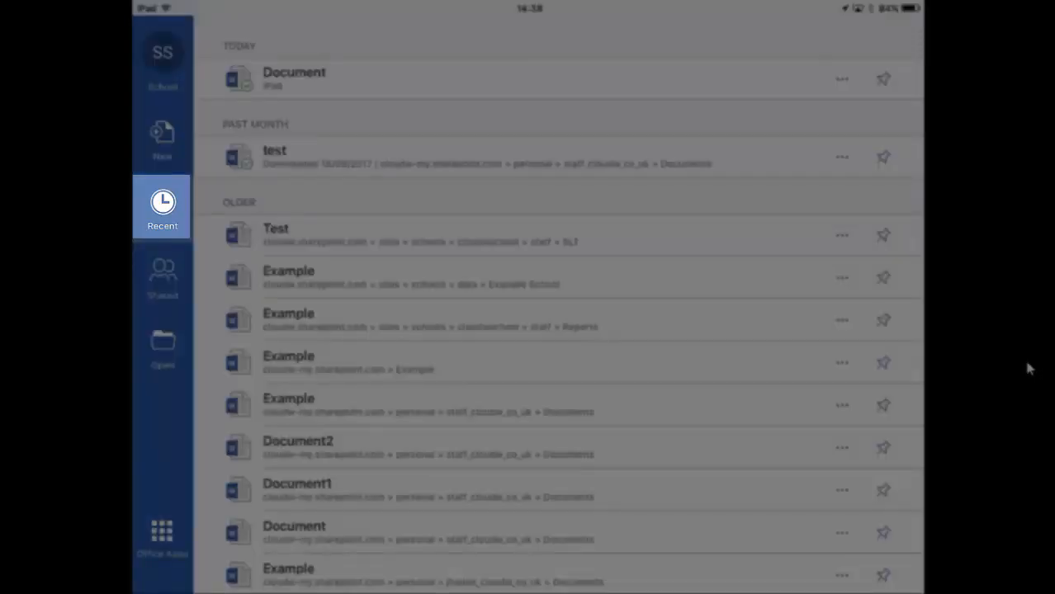
- Show the New document template gallery from the sidebar
left_click(162, 135)
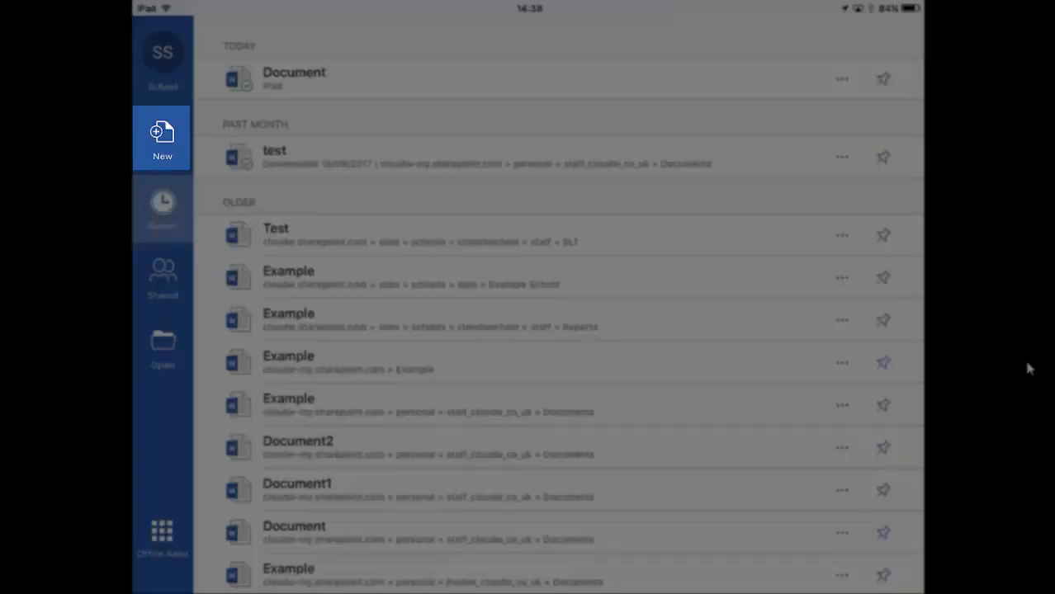
left_click(162, 135)
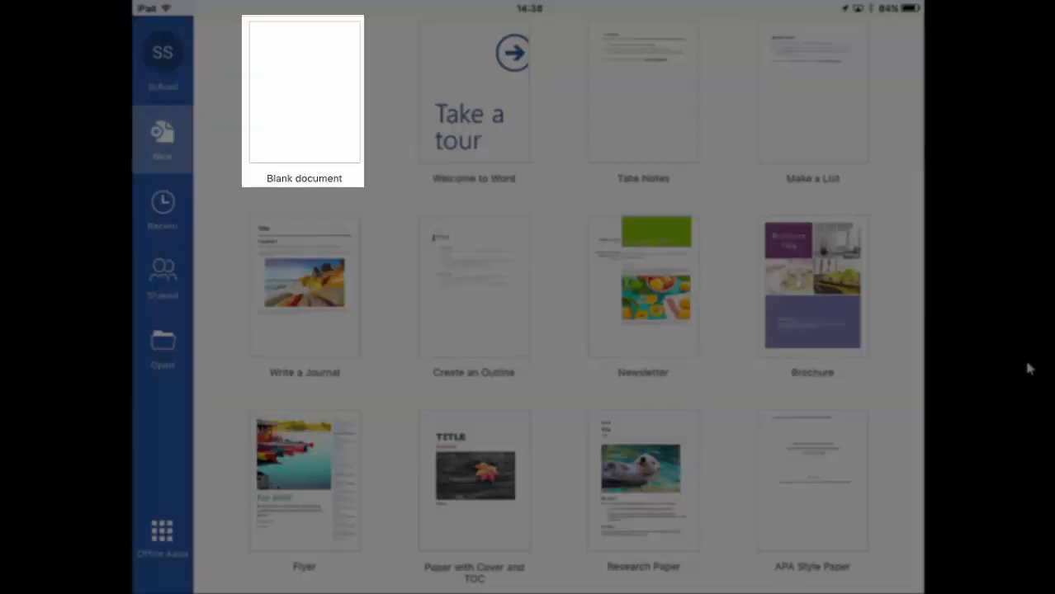
- Start a blank document and enter the line 'The quick brown fox'
left_click(304, 91)
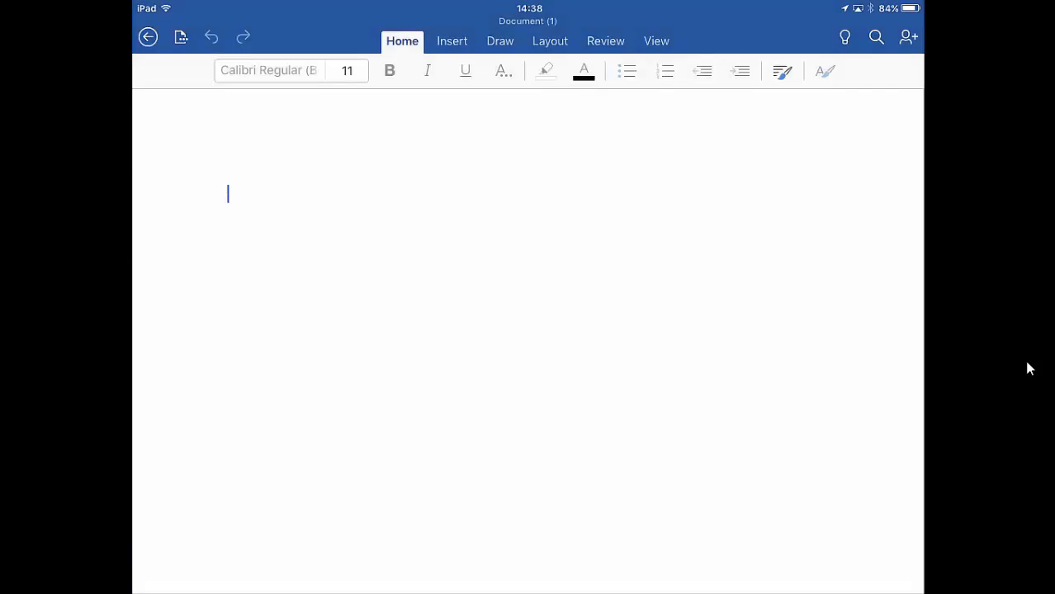
left_click(228, 195)
type("The q")
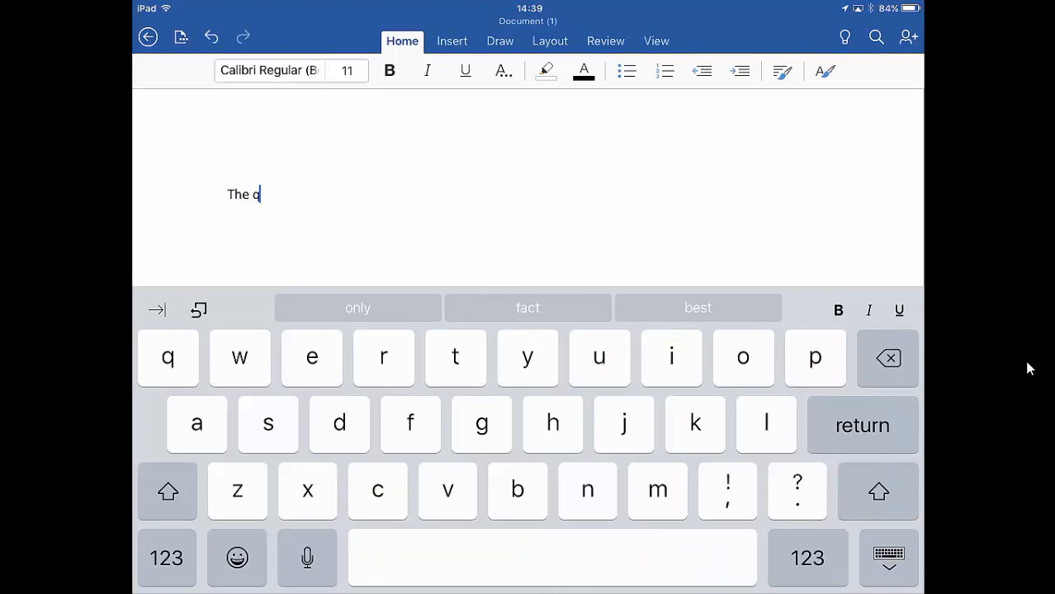
type("uick brown fox")
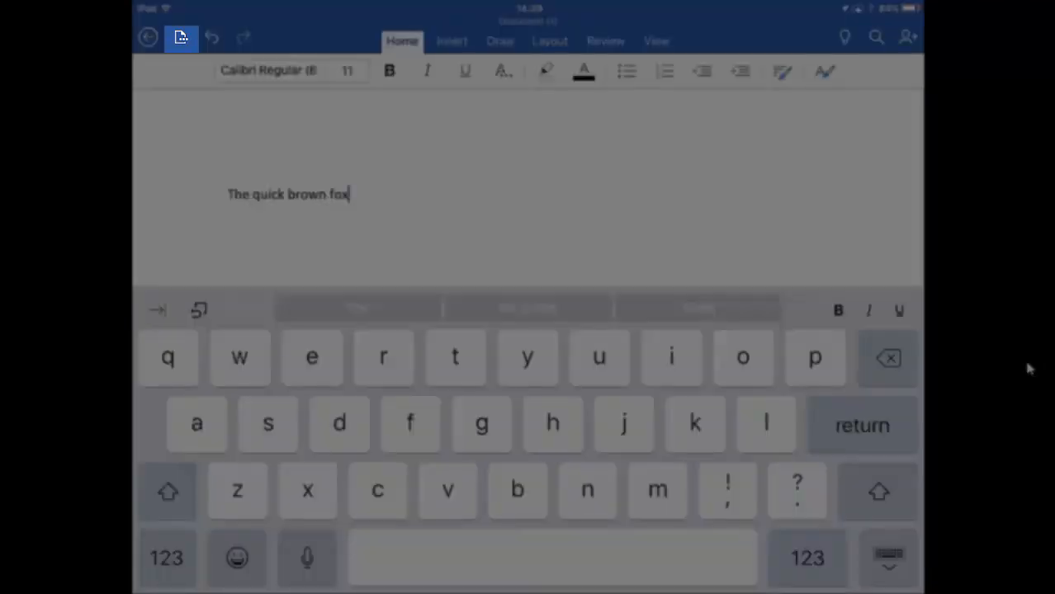
- Name the document 'Brown fox' in the Save As dialog
left_click(182, 37)
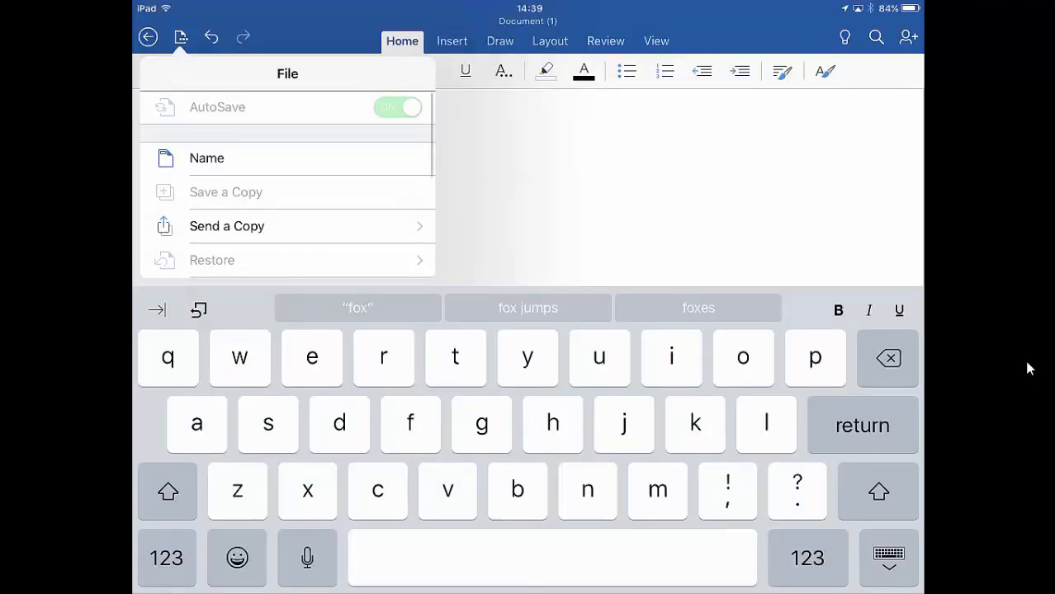
left_click(289, 159)
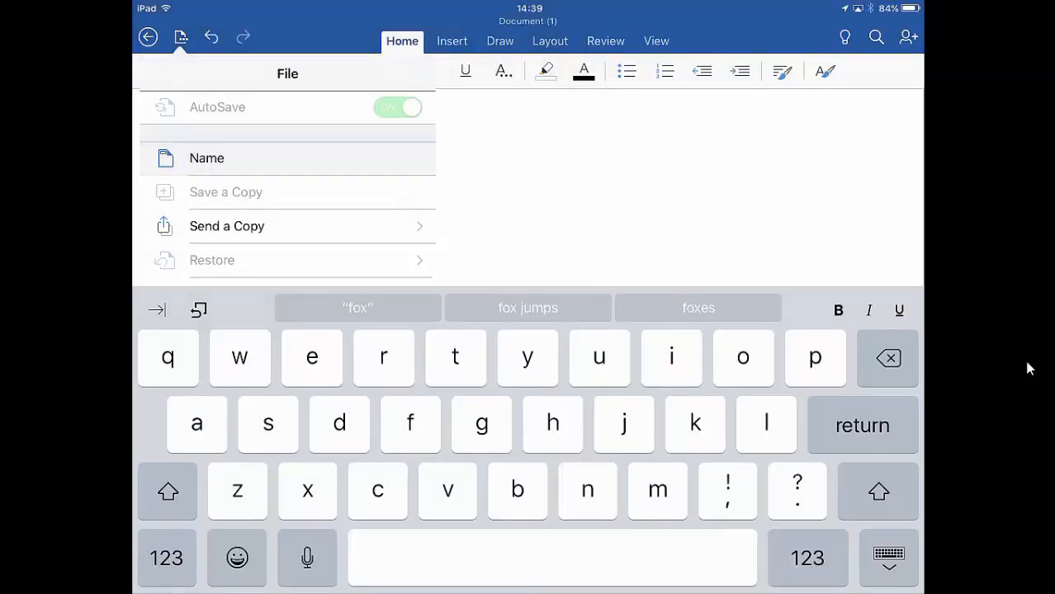
left_click(207, 159)
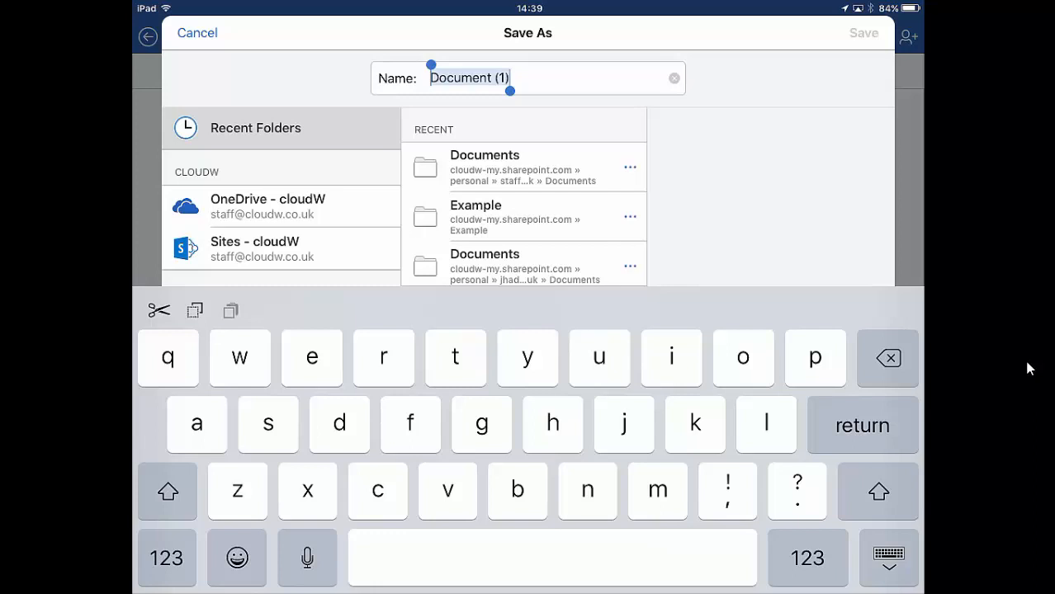
type("Brown f")
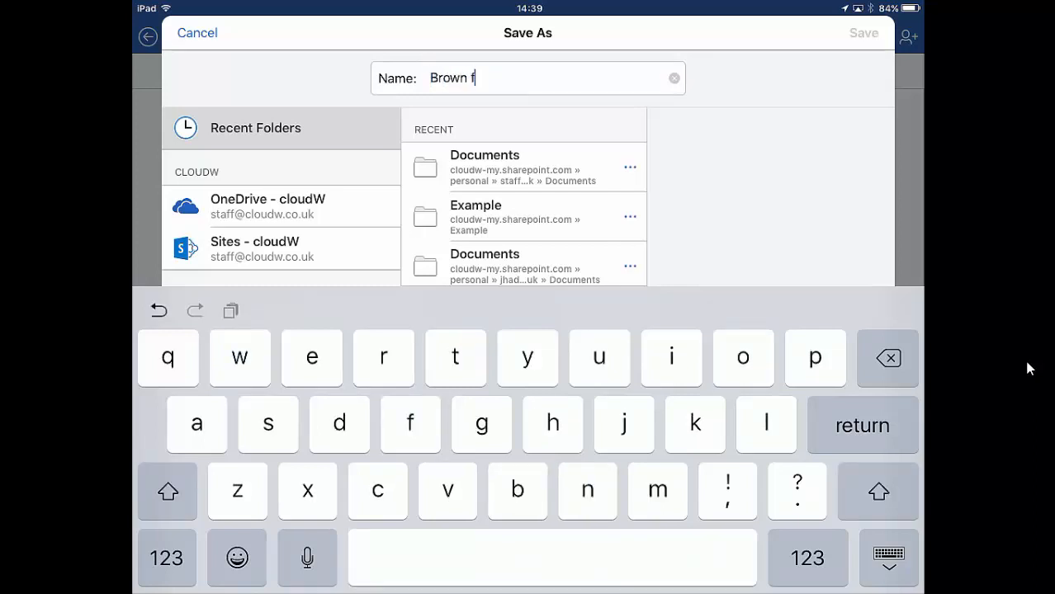
type("ox")
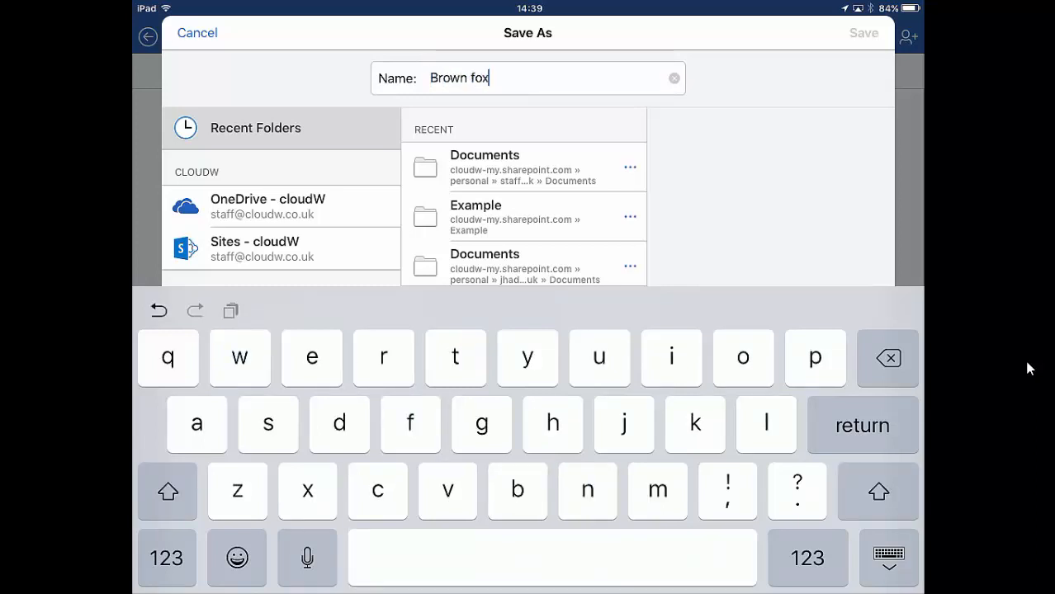
left_click(889, 555)
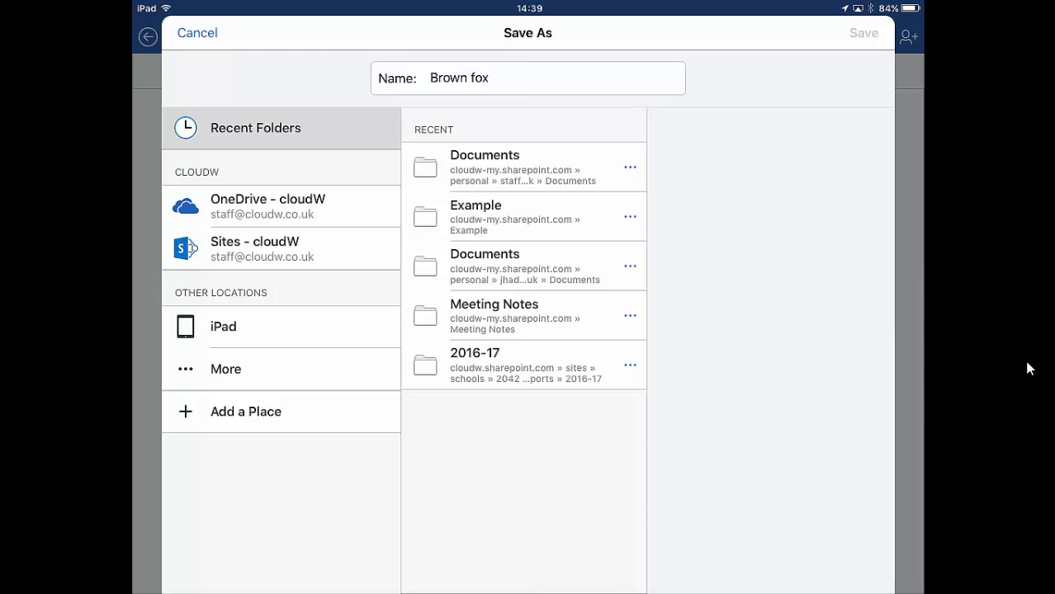
- Browse OneDrive storage and bring up the Create a Folder prompt
left_click(268, 205)
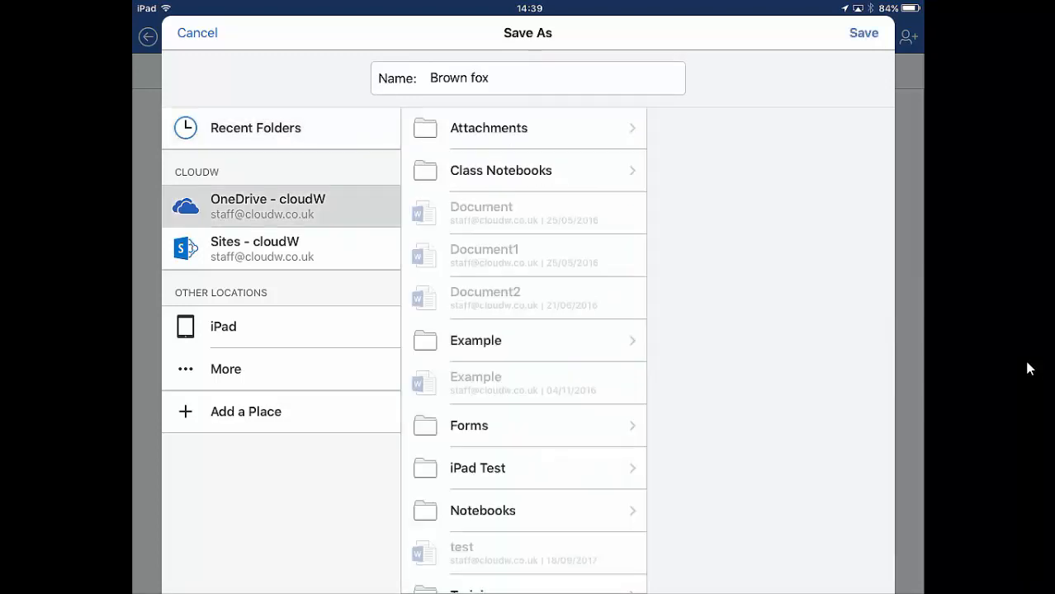
scroll("down", 3)
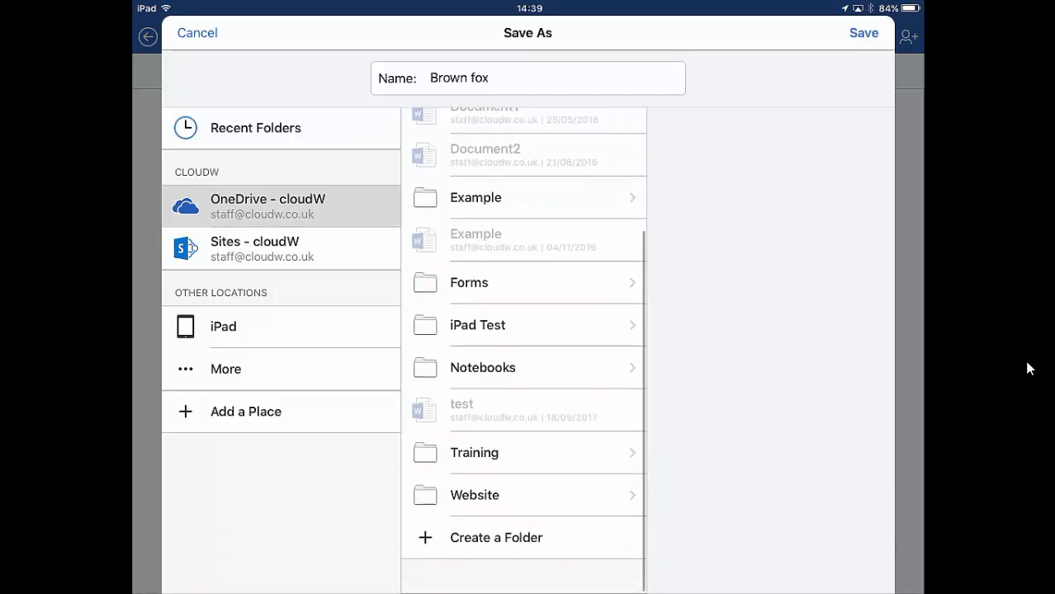
scroll("up", 3)
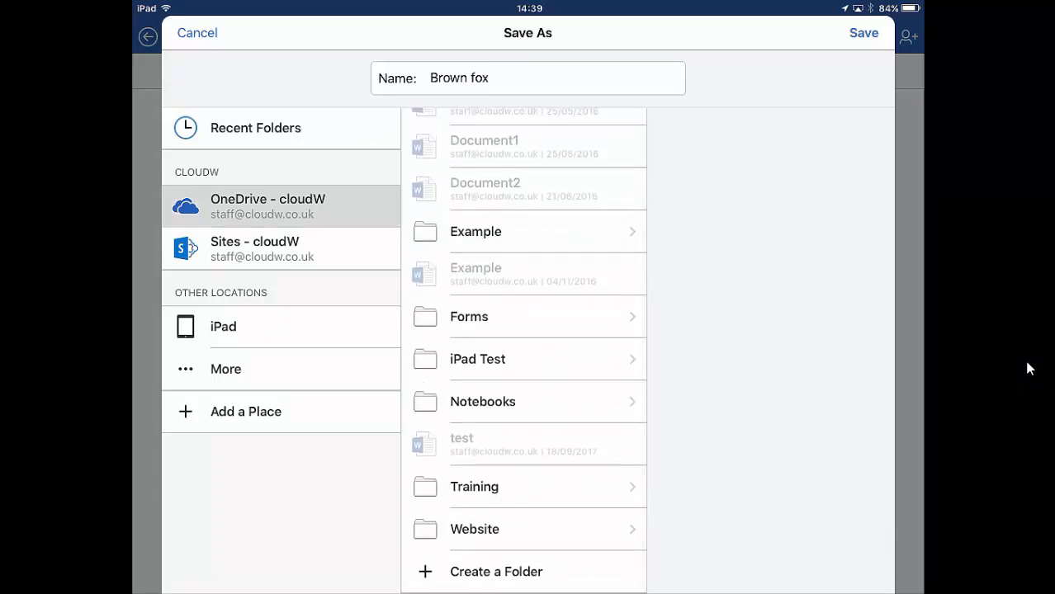
left_click(495, 572)
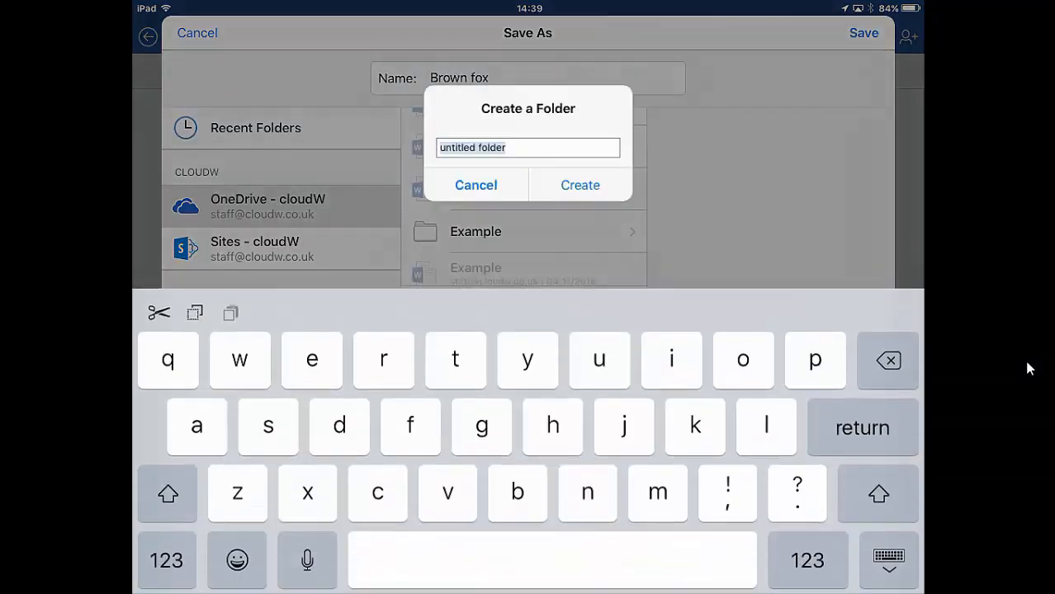
- Create a OneDrive folder named 'Fox' and enter it as the save location
left_click(167, 493)
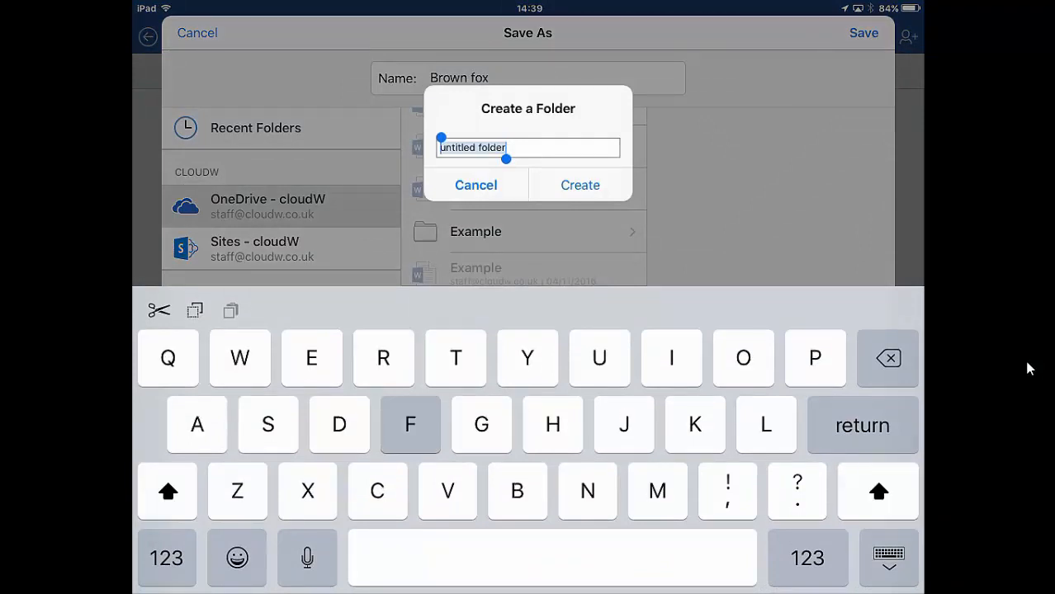
type("Fox")
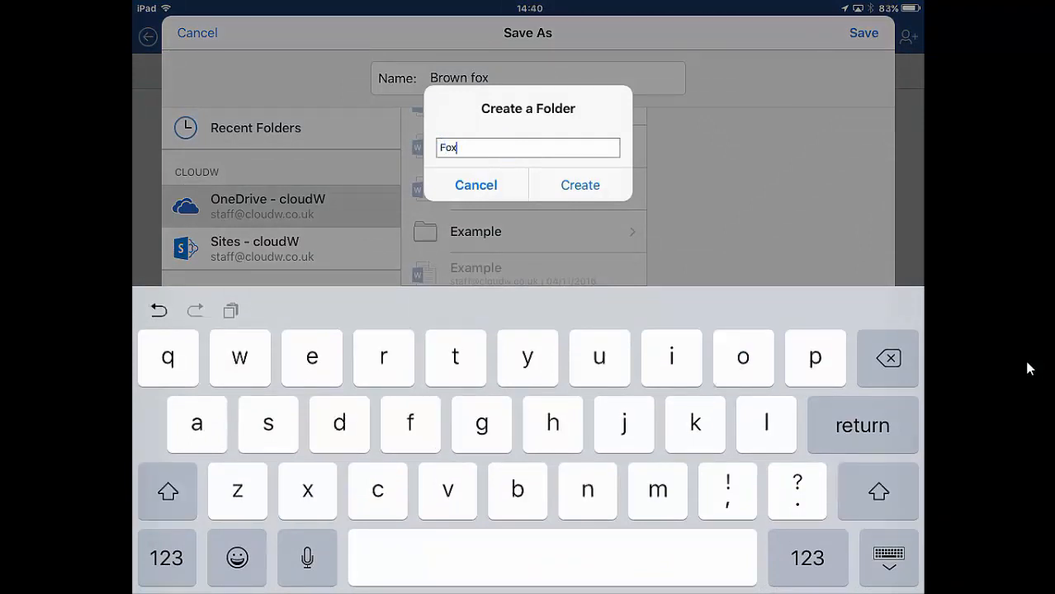
left_click(475, 185)
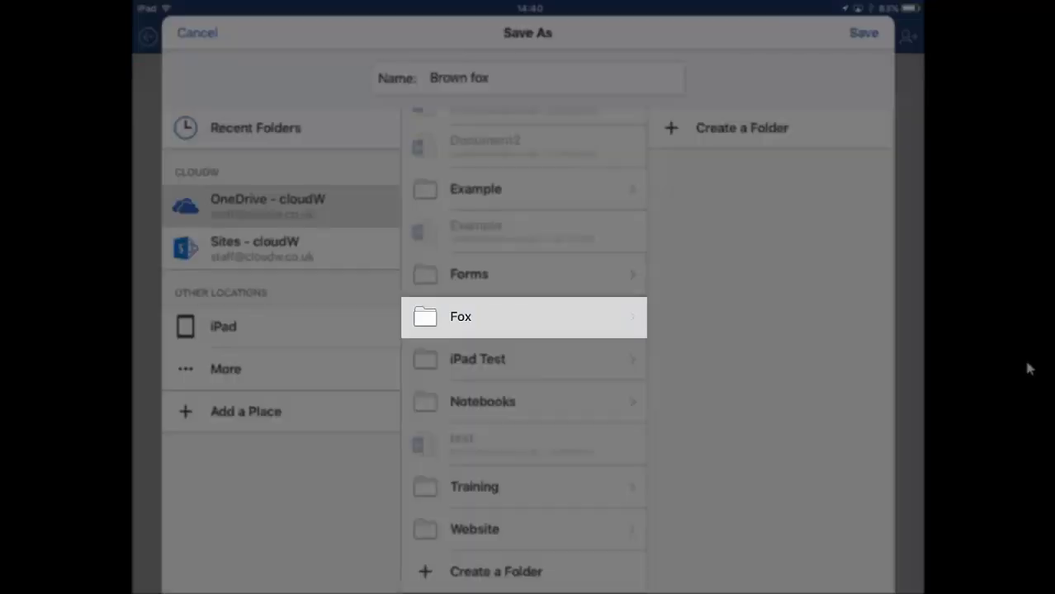
left_click(740, 129)
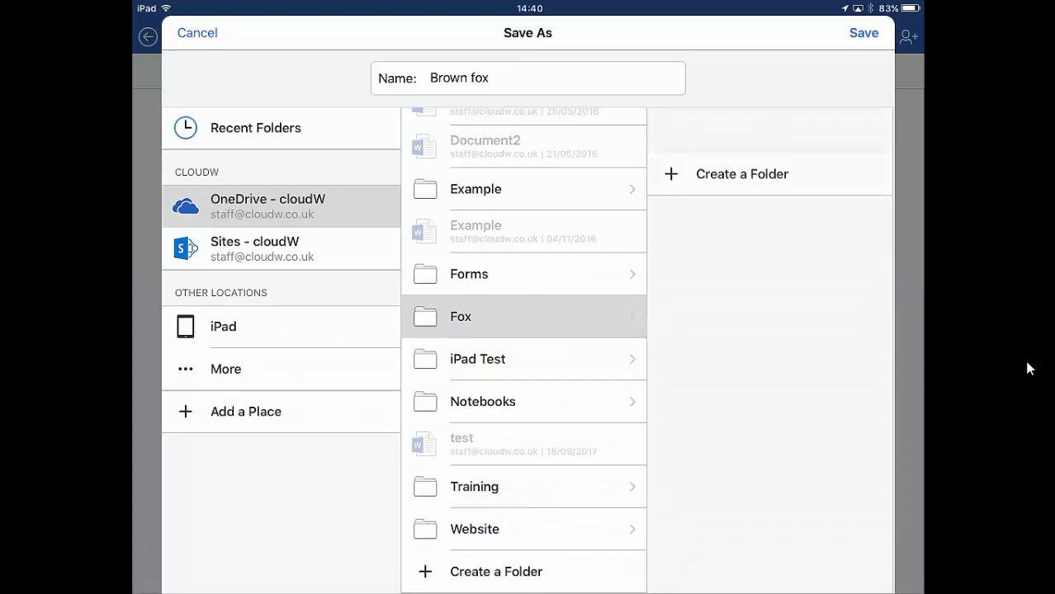
- Add a 'brown fox' subfolder inside Fox and save the document into it
left_click(460, 317)
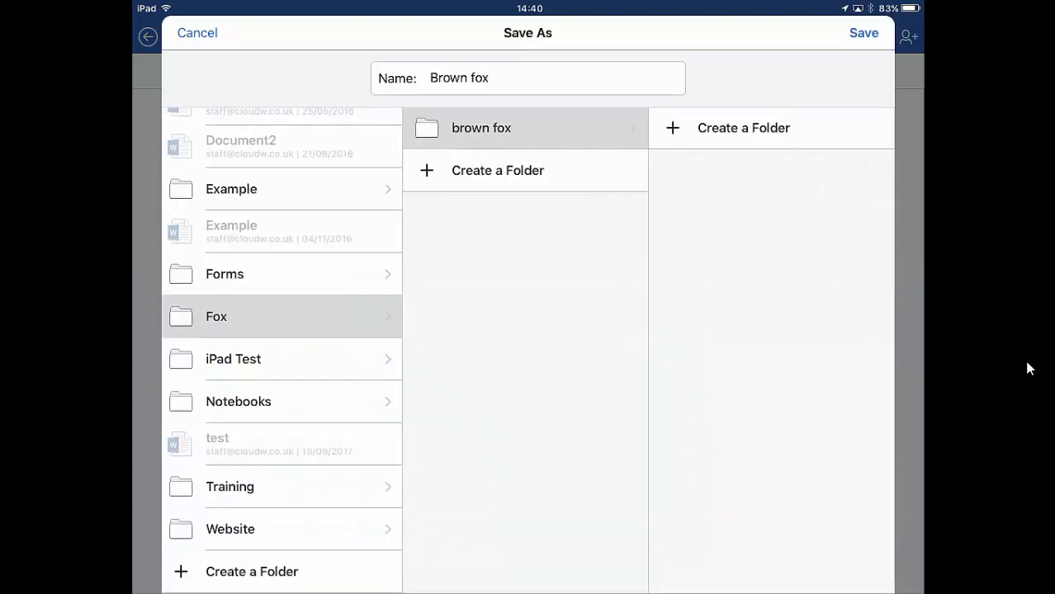
left_click(147, 33)
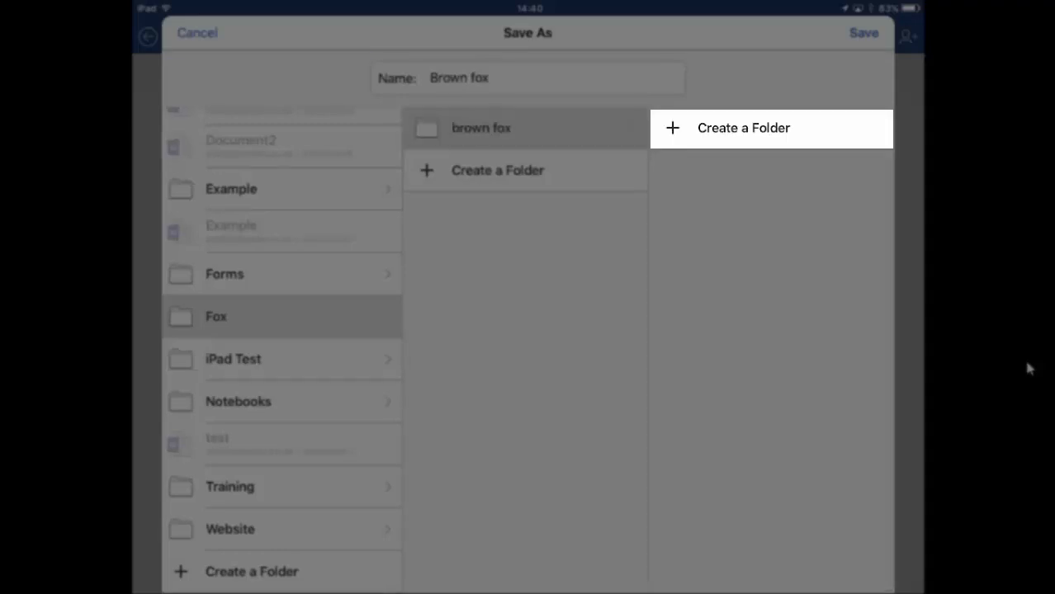
left_click(553, 77)
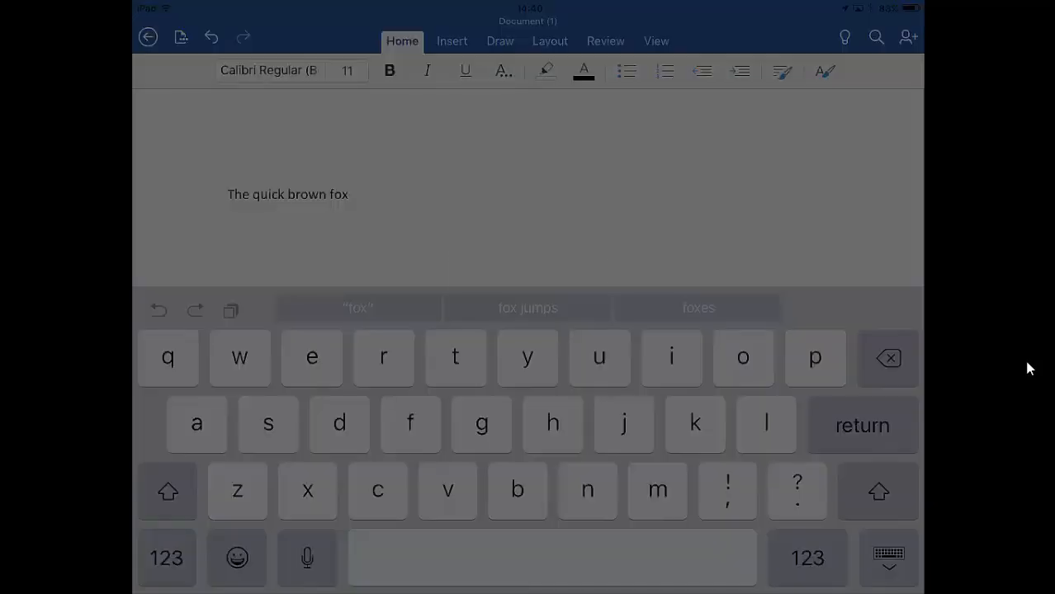
- Close Brown fox back to Recent, then show the Open locations list
left_click(889, 558)
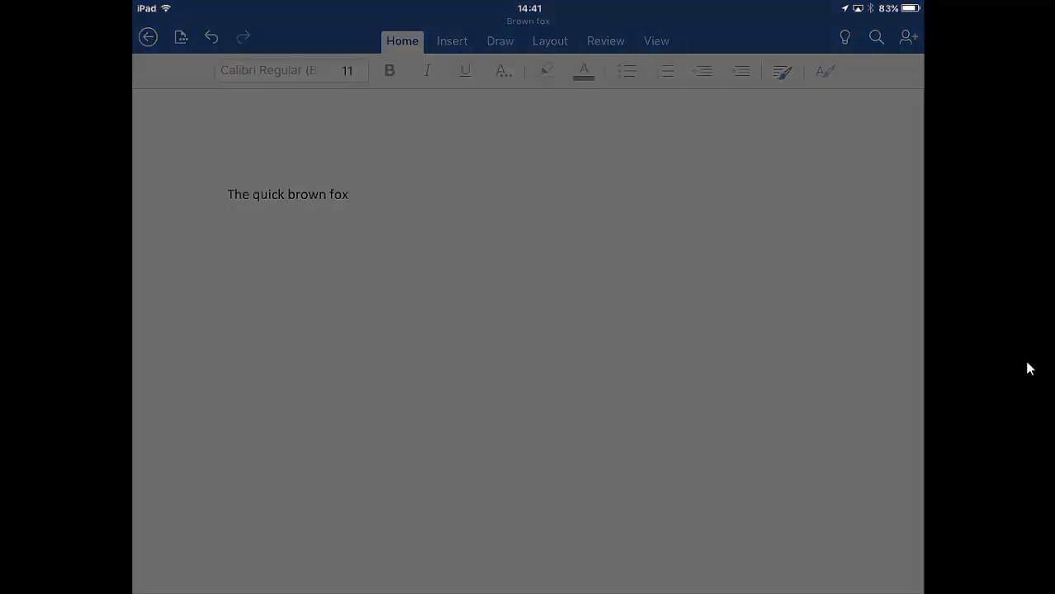
left_click(148, 36)
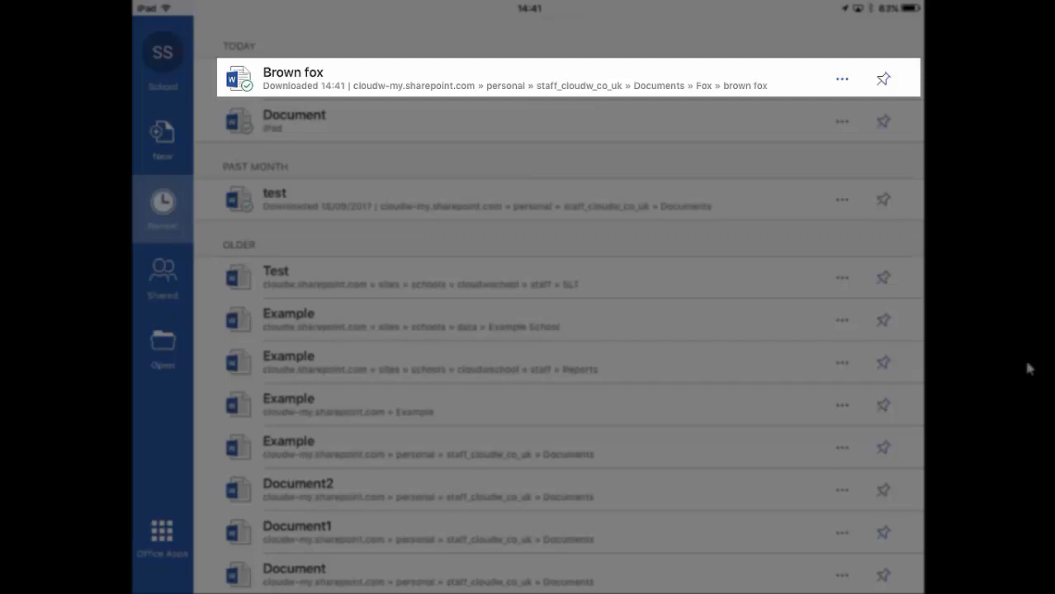
left_click(162, 346)
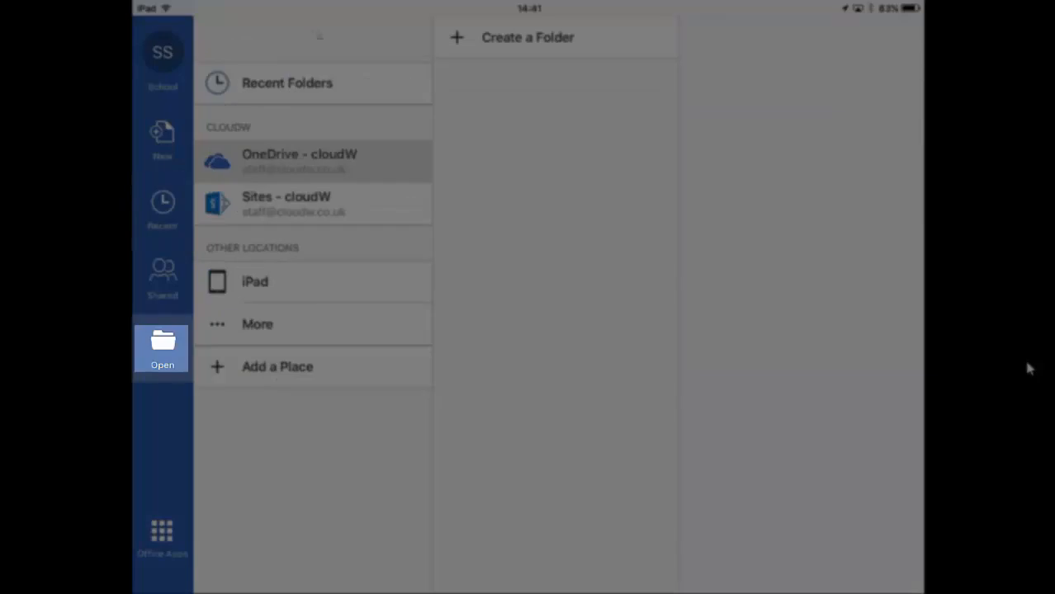